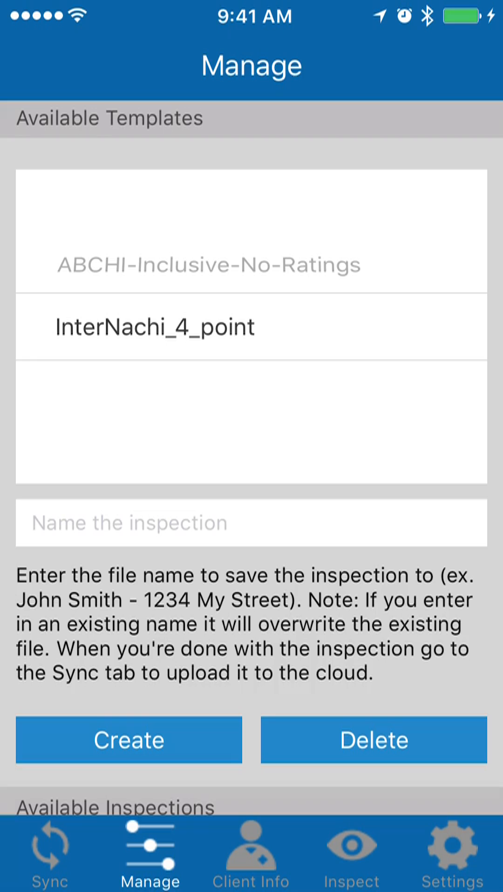
Scroll the Manage tab down to the Available Inspections list showing Test1, Test2 and Test3
{"action": "scroll", "scroll_direction": "down", "scroll_amount": 3}
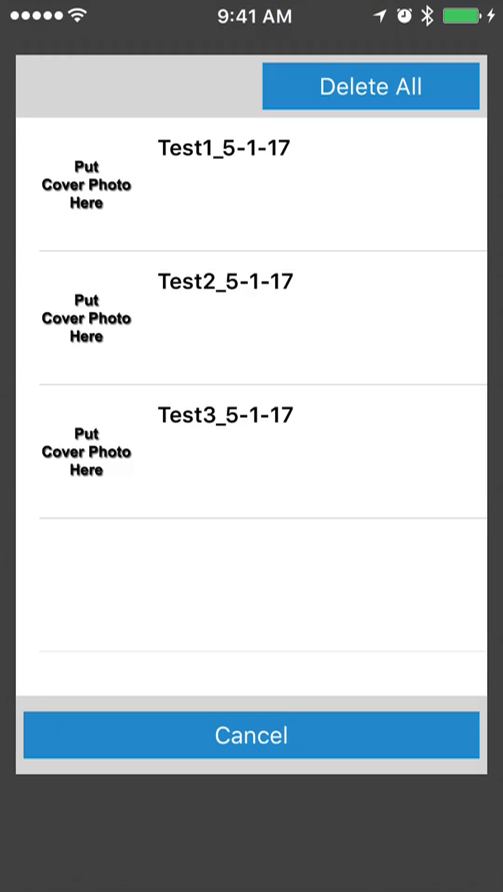
{"action": "left_click", "coordinate": [256, 317]}
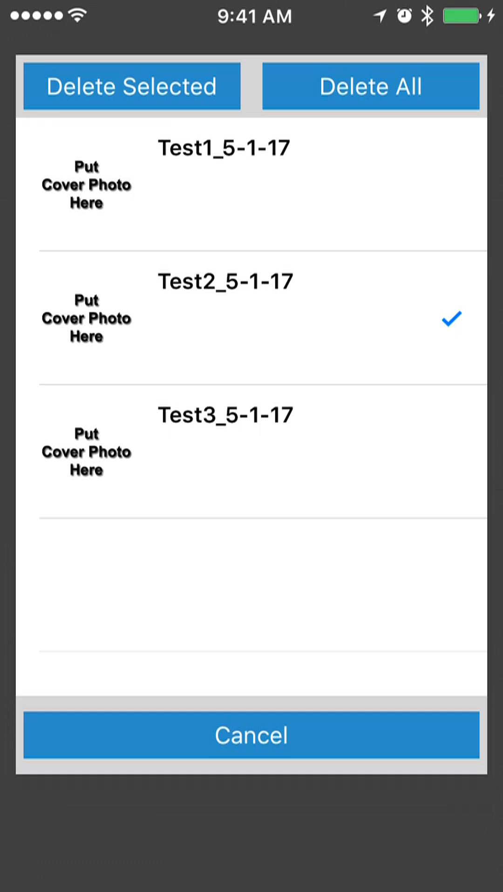
{"action": "left_click", "coordinate": [131, 87]}
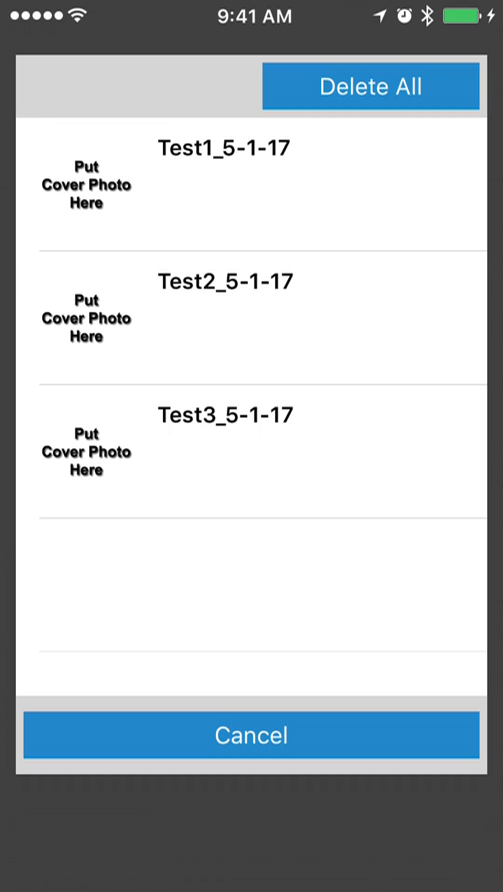
{"action": "left_click", "coordinate": [370, 87]}
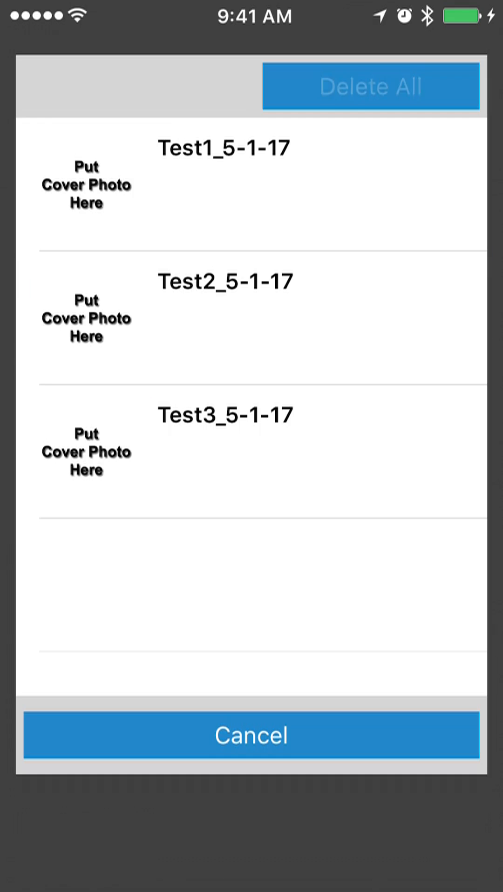
Delete all three saved inspections, confirming the alert and dismissing the 'All Inspections deleted' notice
{"action": "left_click", "coordinate": [370, 87]}
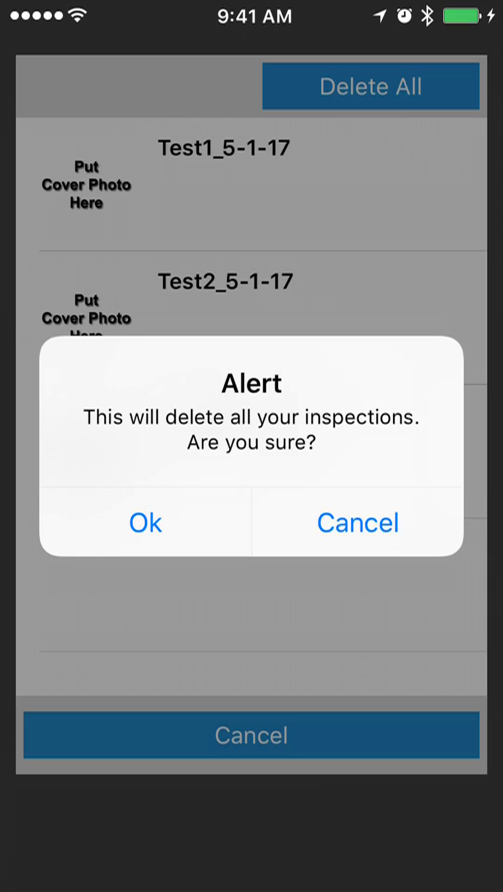
{"action": "left_click", "coordinate": [145, 522]}
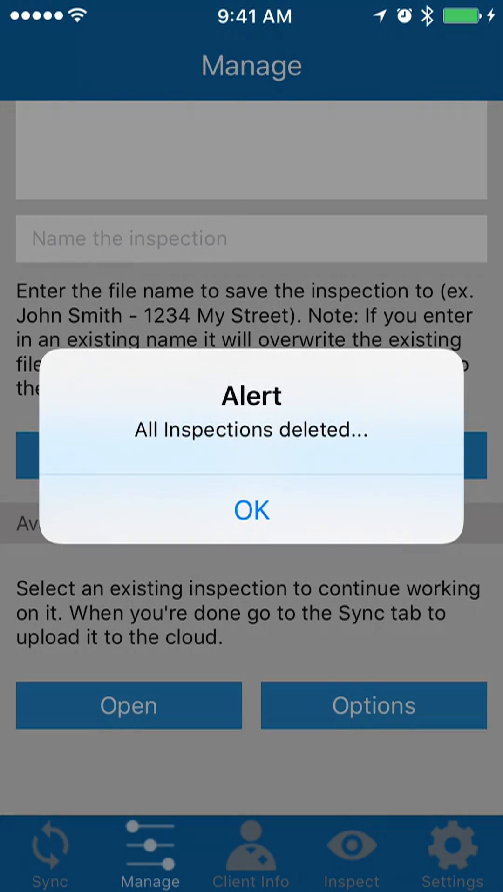
{"action": "left_click", "coordinate": [251, 510]}
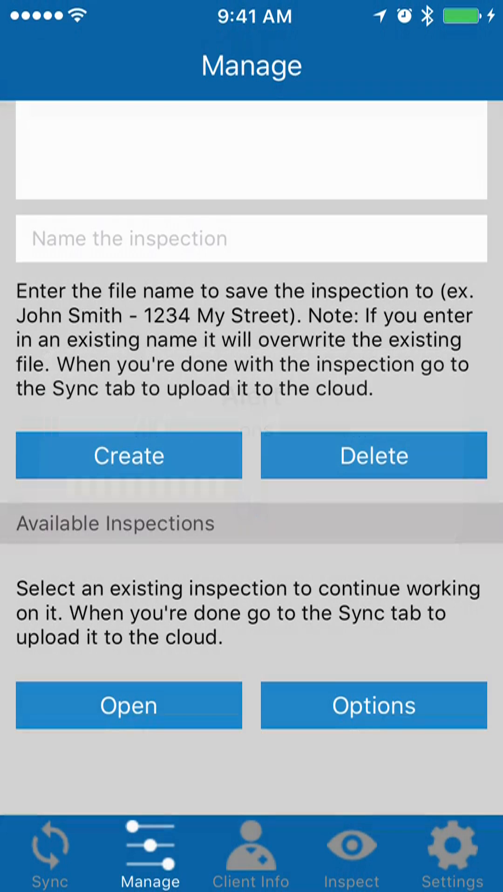